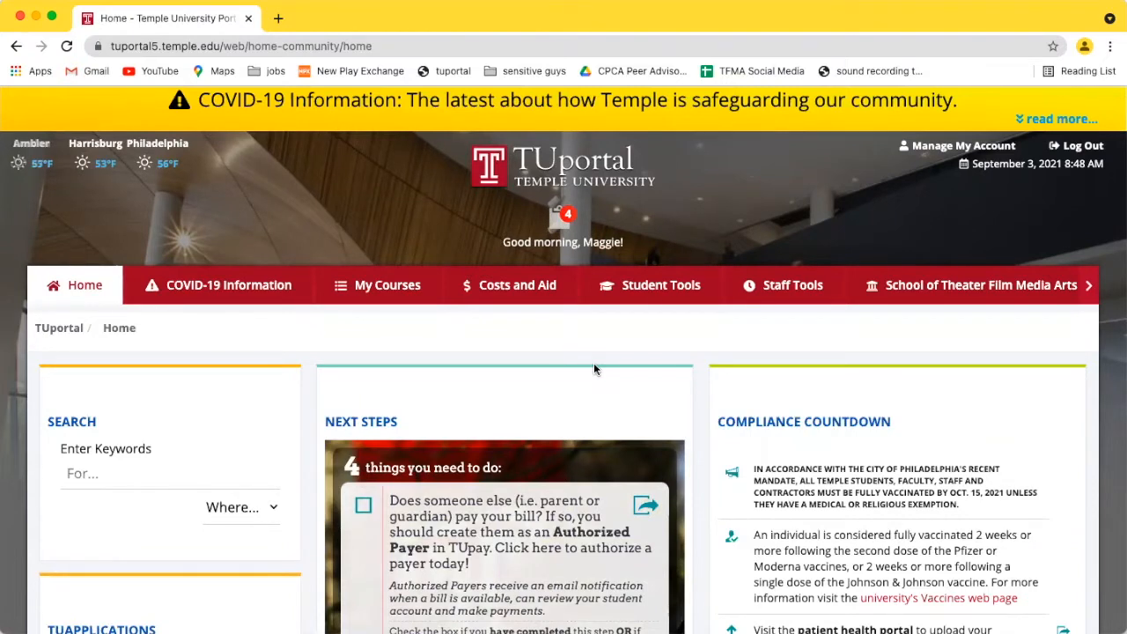
mouse_move(660, 284)
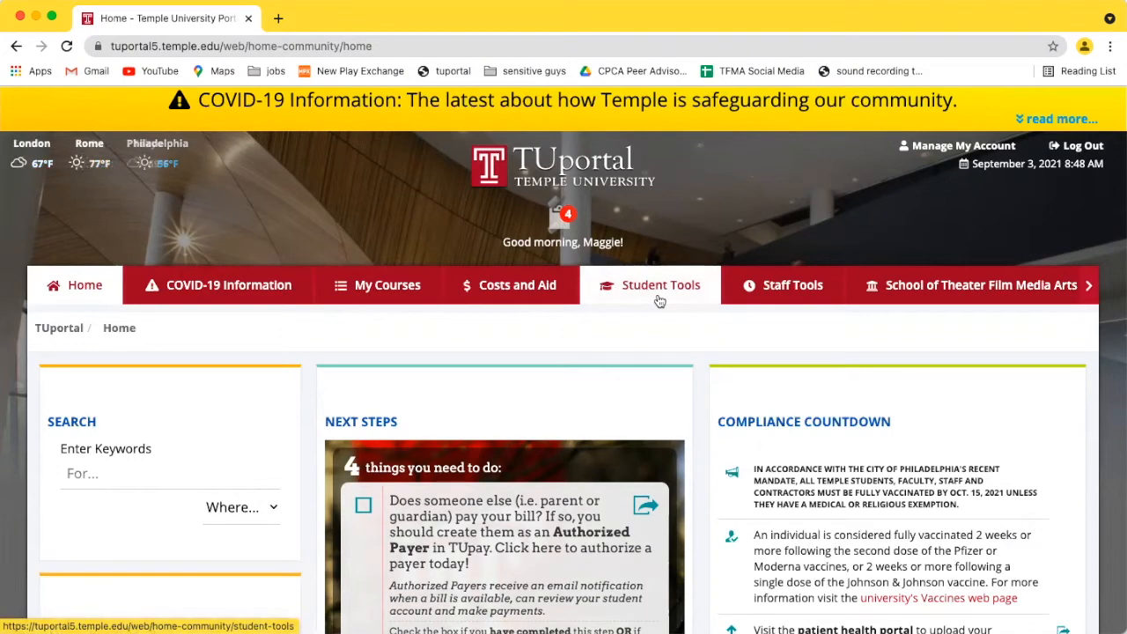
Open the Student Tools page and scroll down to the Appointment System panel.
click(660, 285)
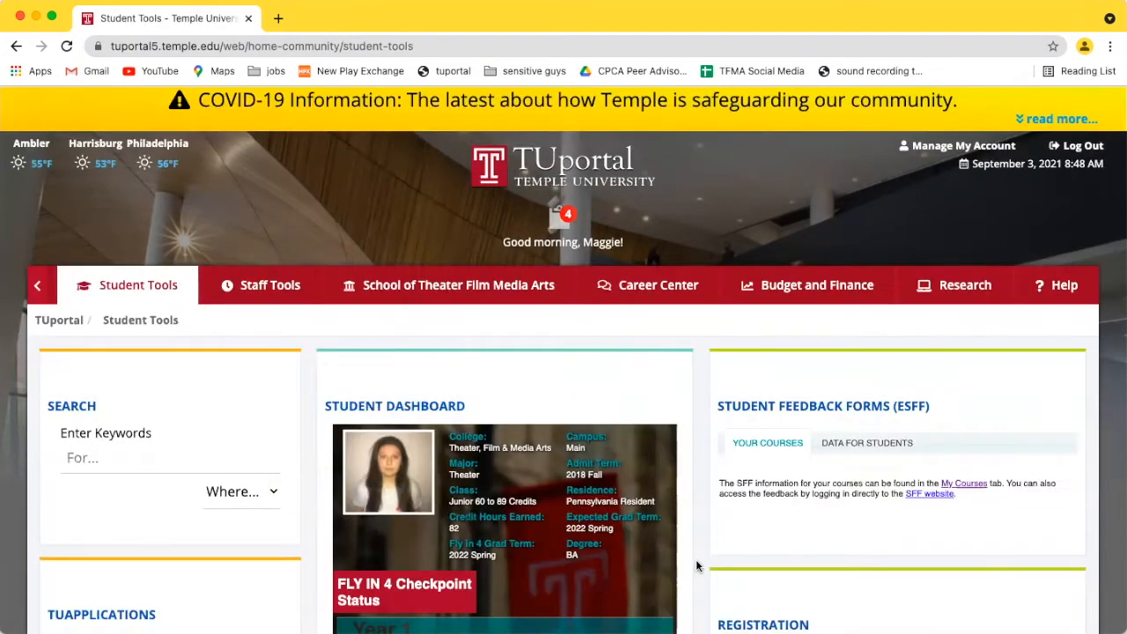
scroll(down, 3)
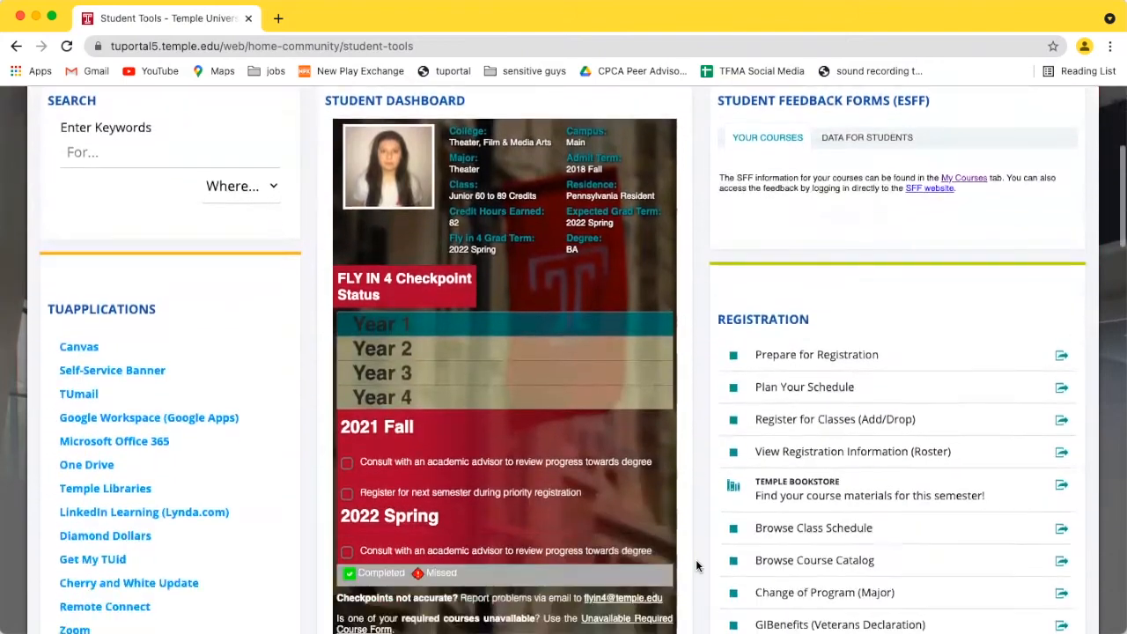
scroll(down, 3)
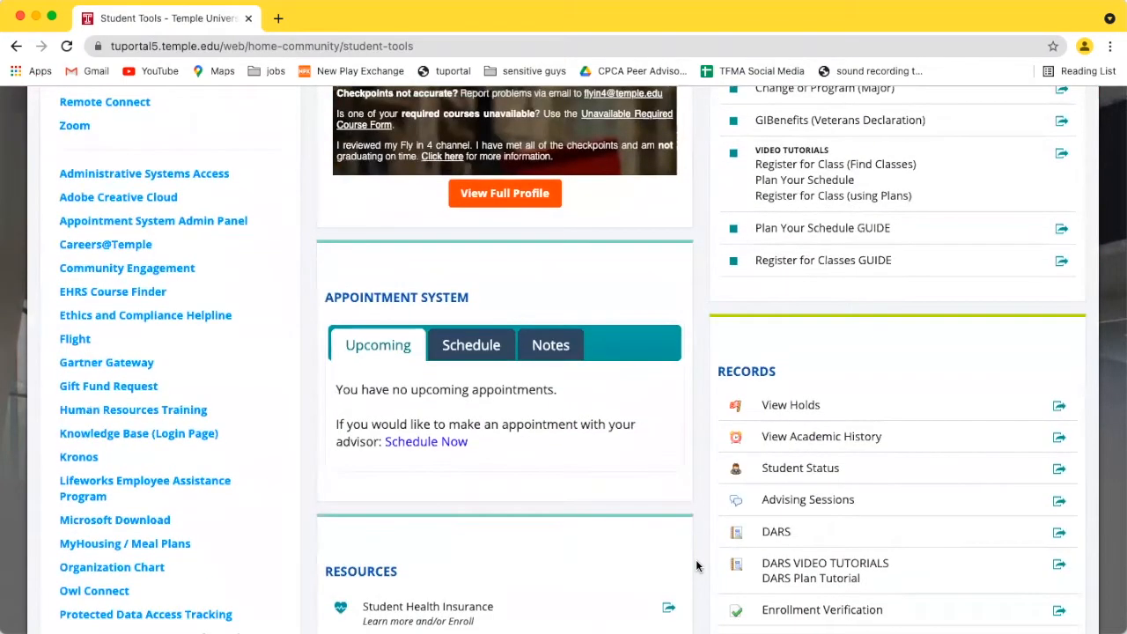
Open the Schedule tab and scroll past the CPCA Academic Advising message to Appointment Type.
click(471, 344)
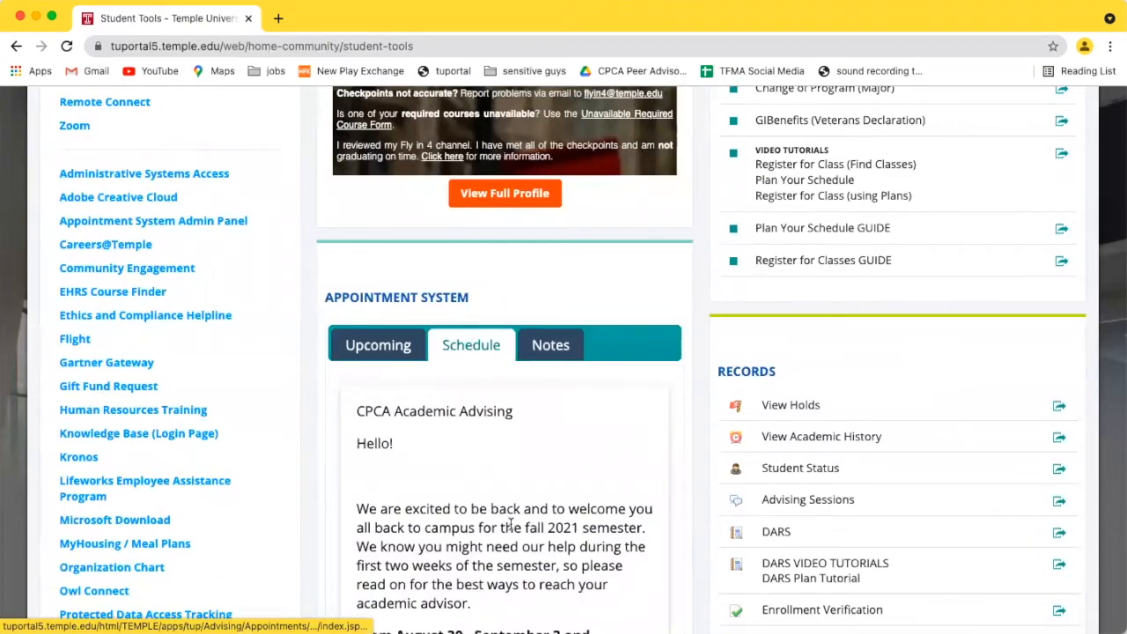
scroll(down, 3)
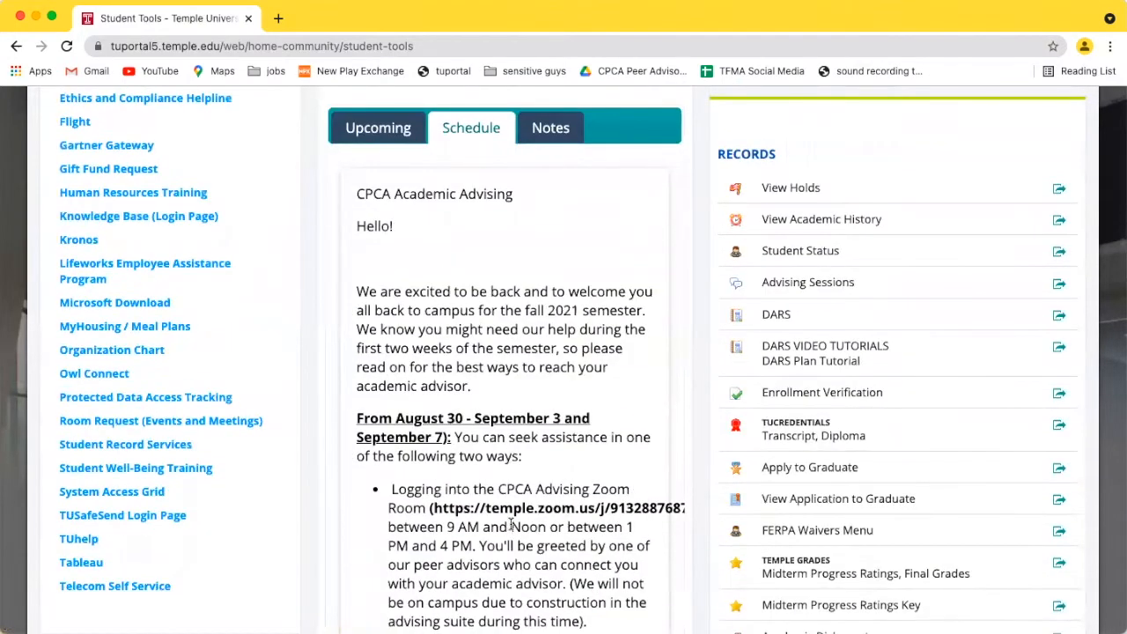
scroll(down, 3)
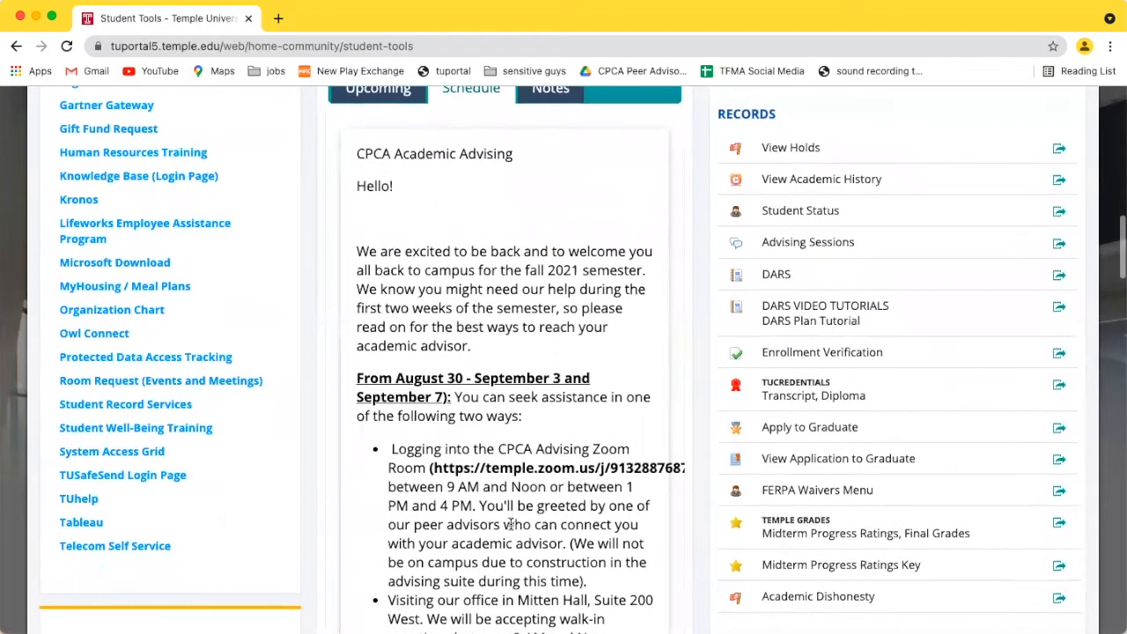
scroll(down, 3)
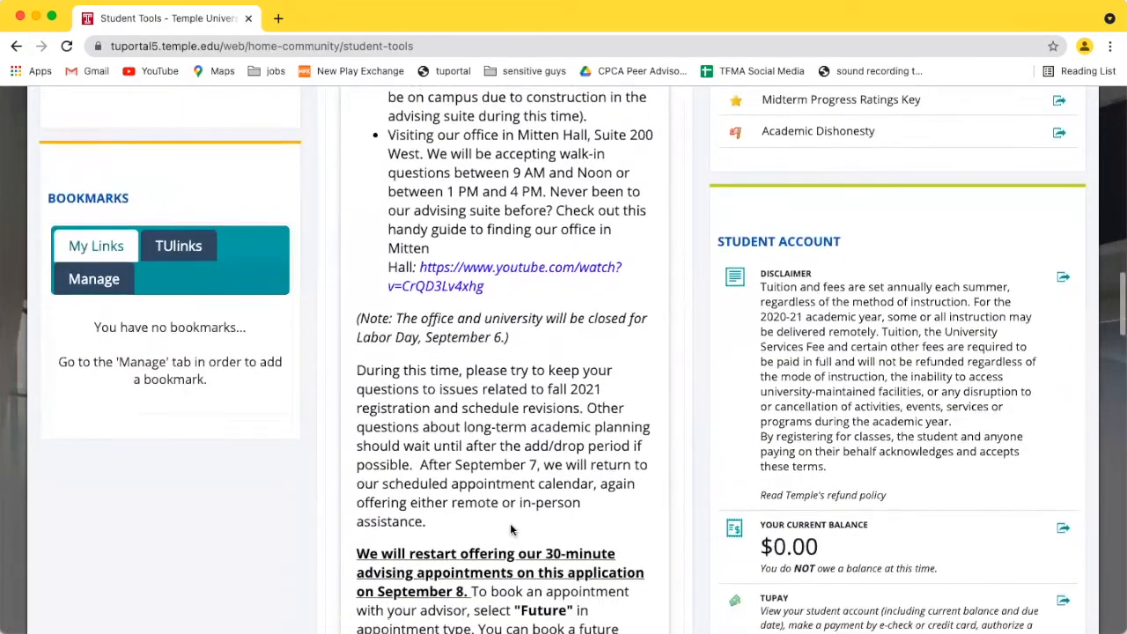
scroll(down, 3)
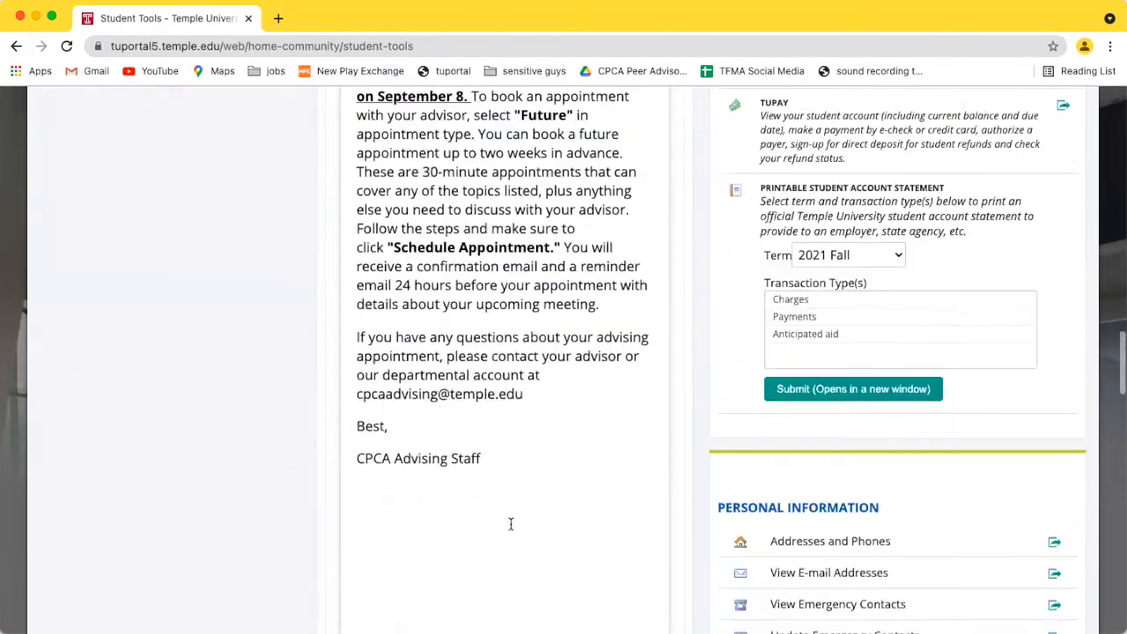
scroll(down, 3)
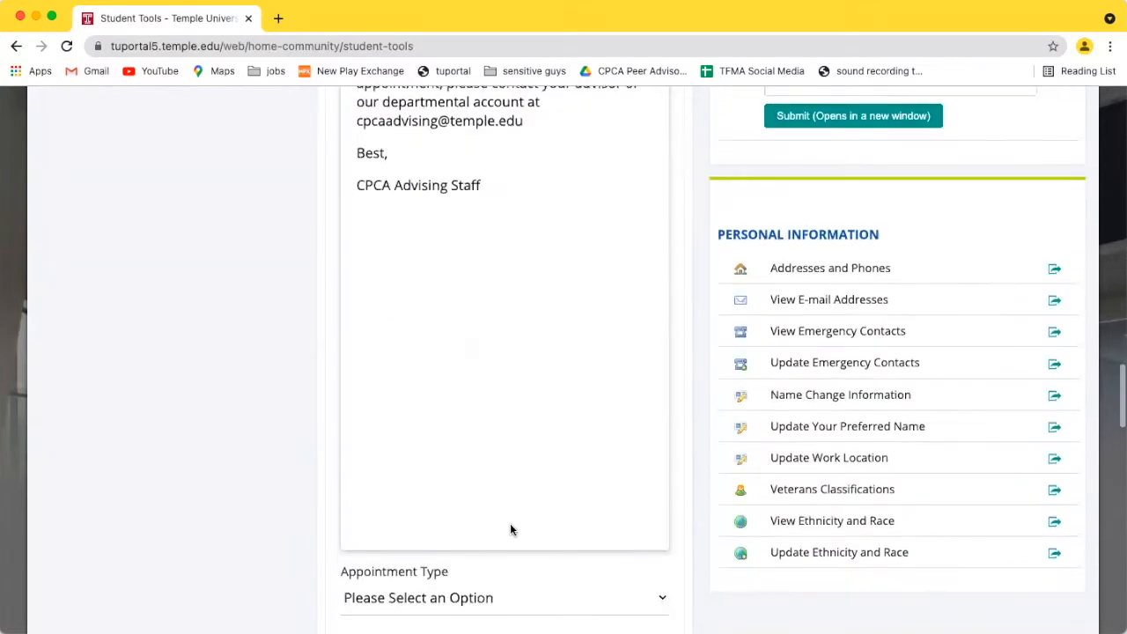
scroll(down, 3)
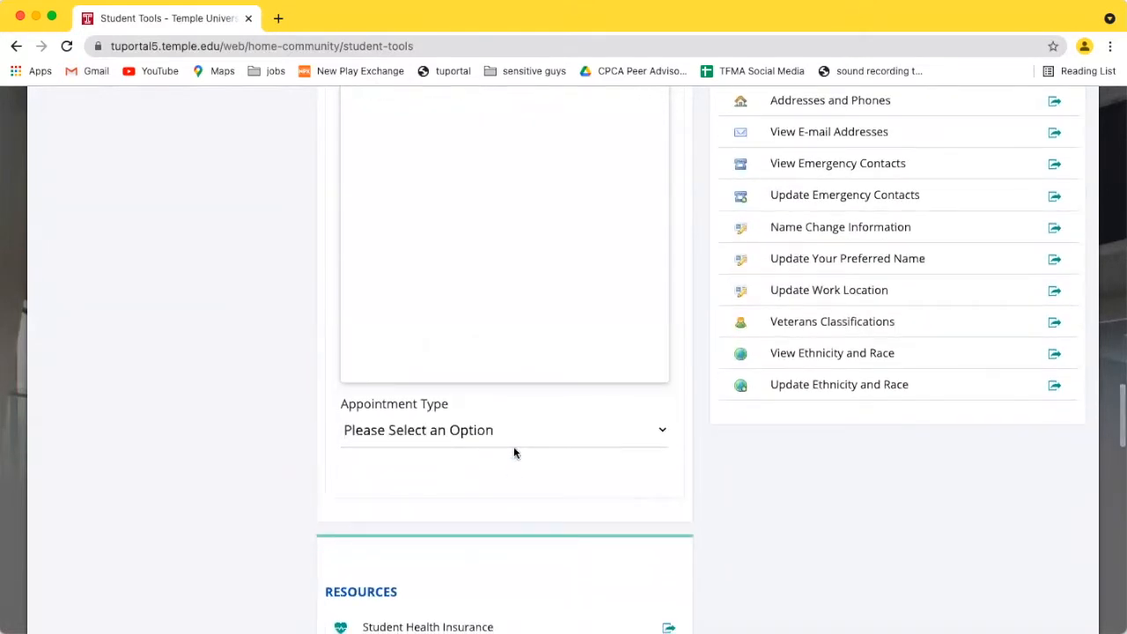
Choose Future as appointment type and Academic Planning as the reason.
click(503, 430)
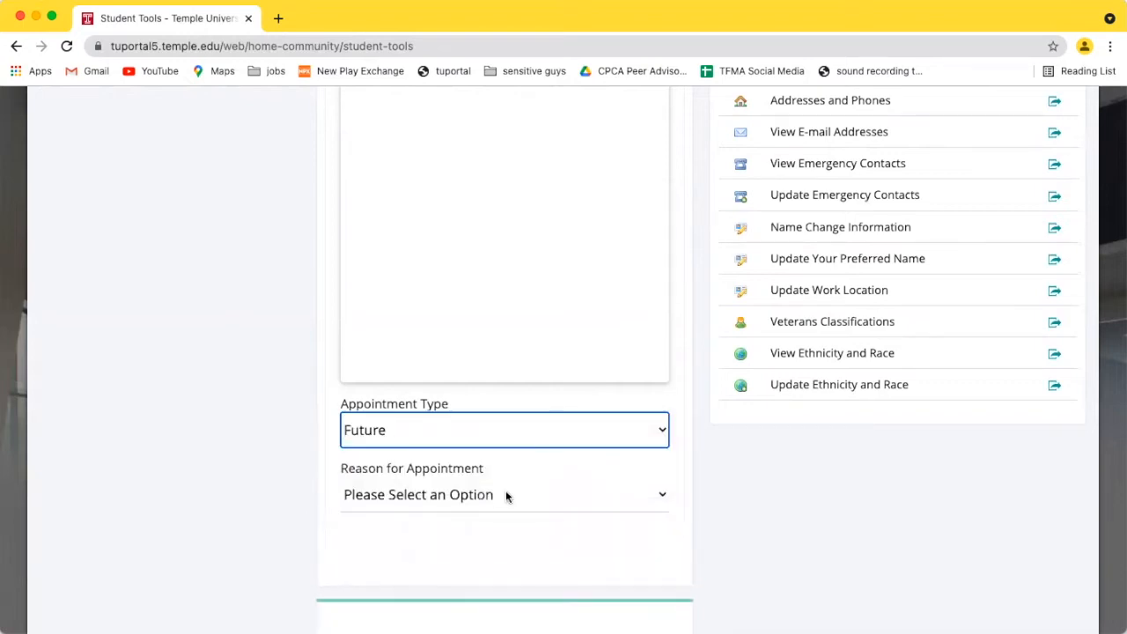
click(505, 494)
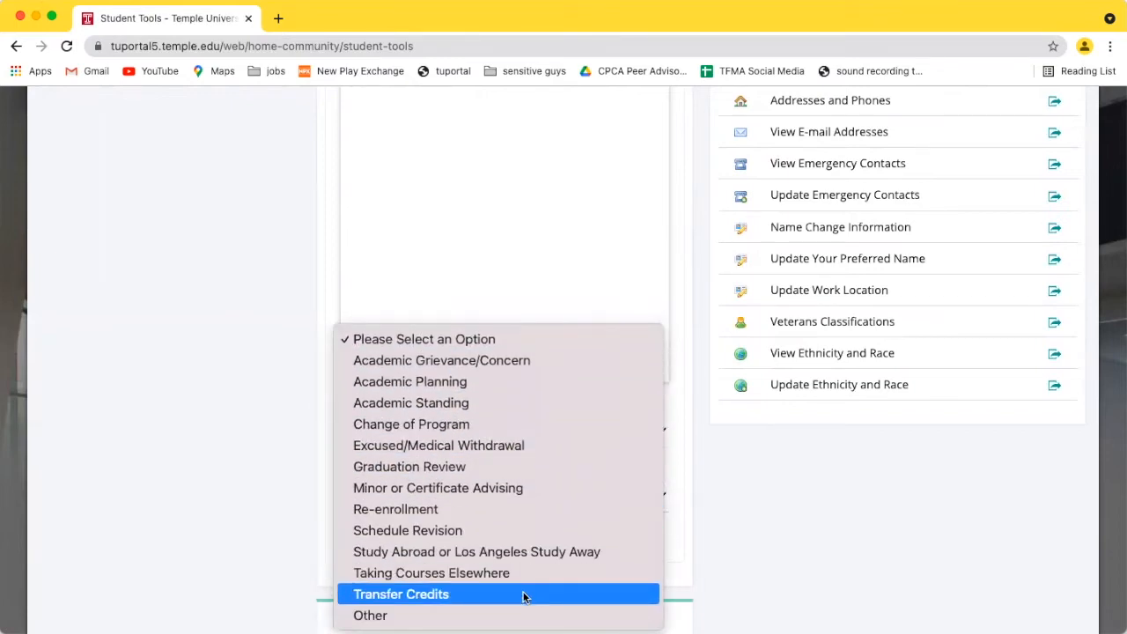
mouse_move(527, 392)
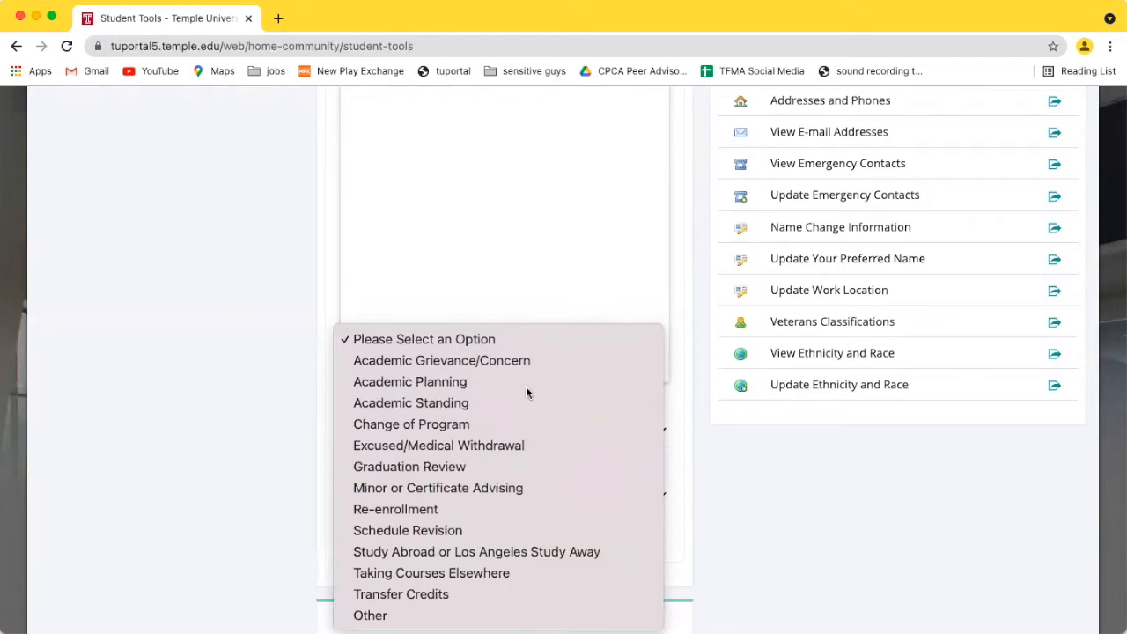
click(410, 381)
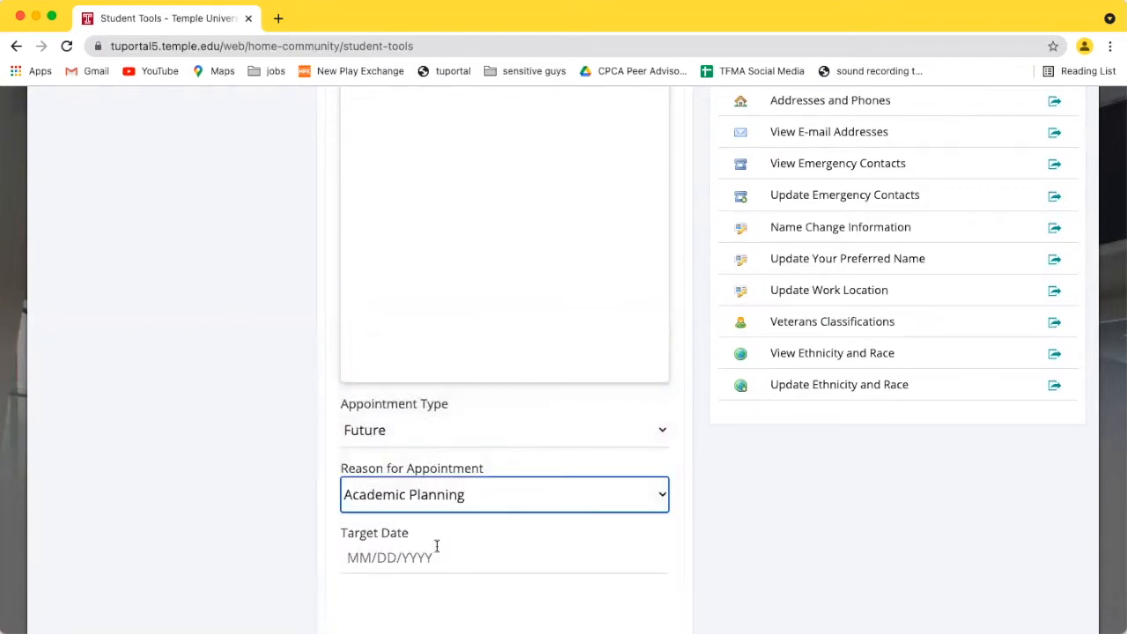
scroll(down, 3)
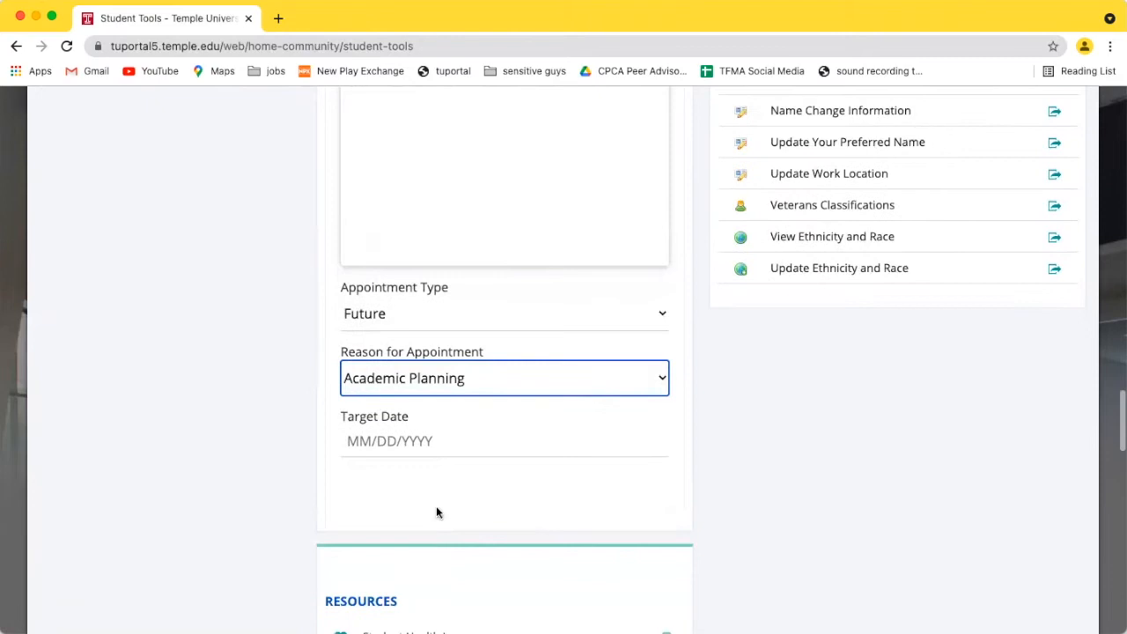
Pick Wednesday, September 8, 2021 as the target date and review open appointment times.
click(504, 441)
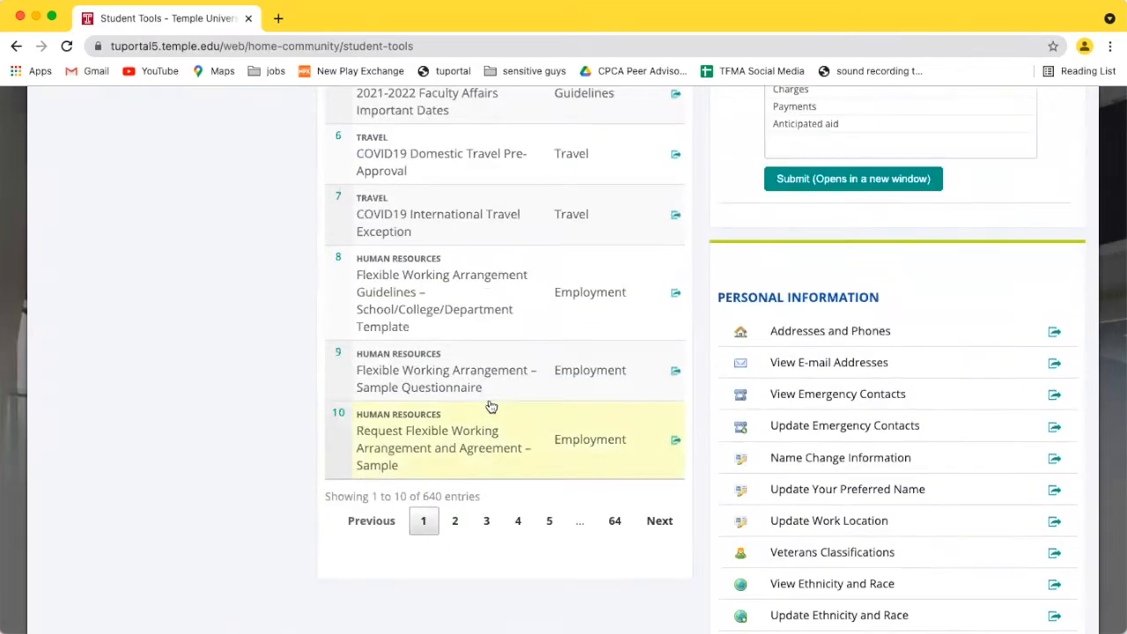
scroll(up, 3)
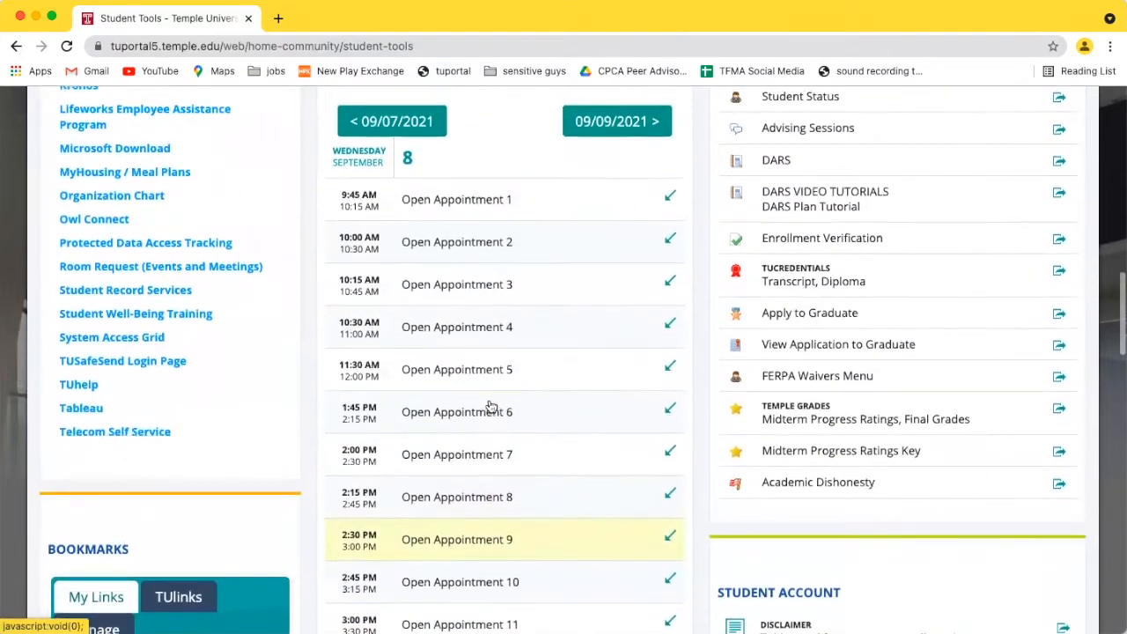
scroll(down, 3)
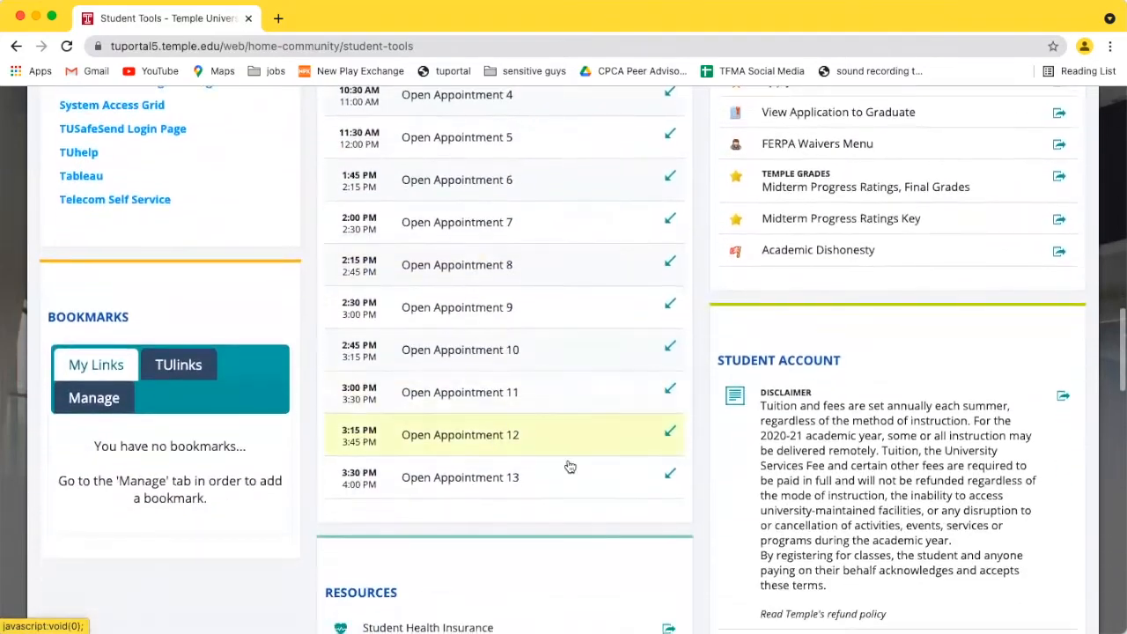
scroll(up, 3)
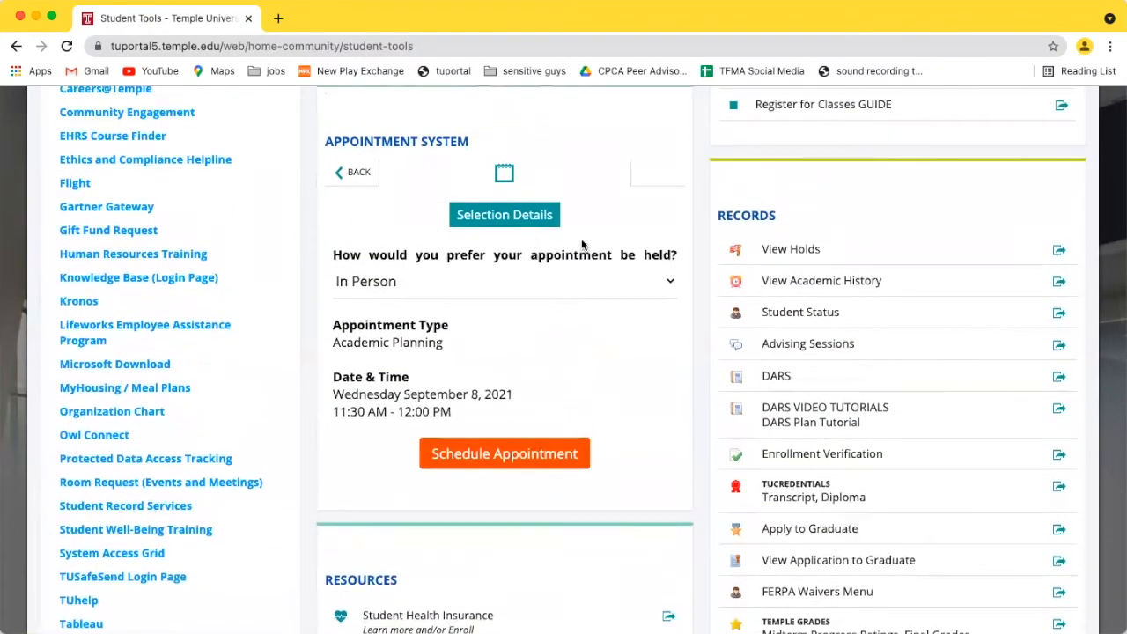
Open the 'How would you prefer your appointment be held?' format dropdown.
click(505, 281)
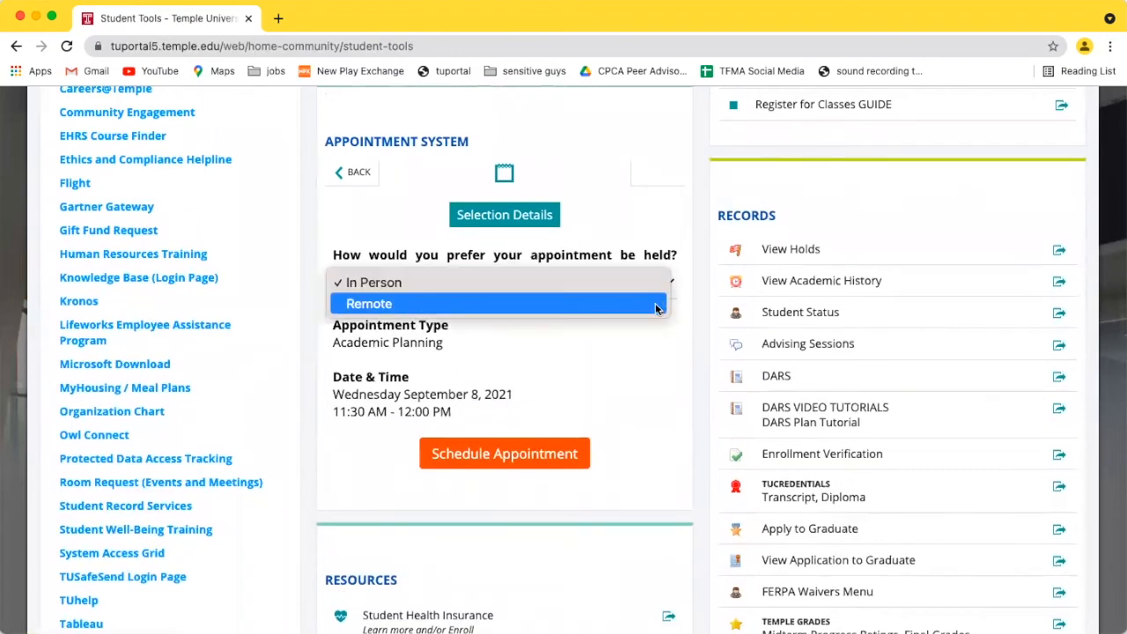